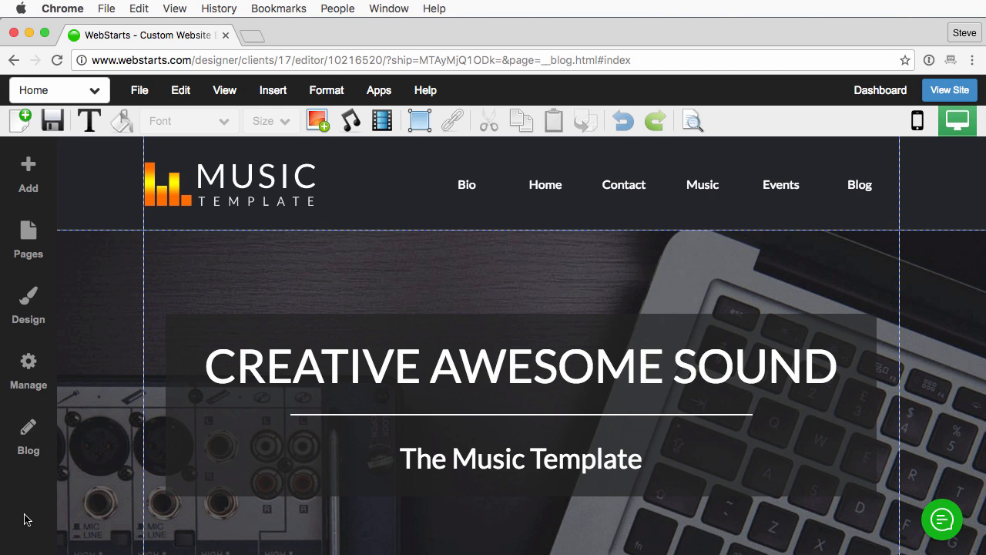
Step: Open the Blog manager from the left sidebar to list the published posts
left_click(28, 439)
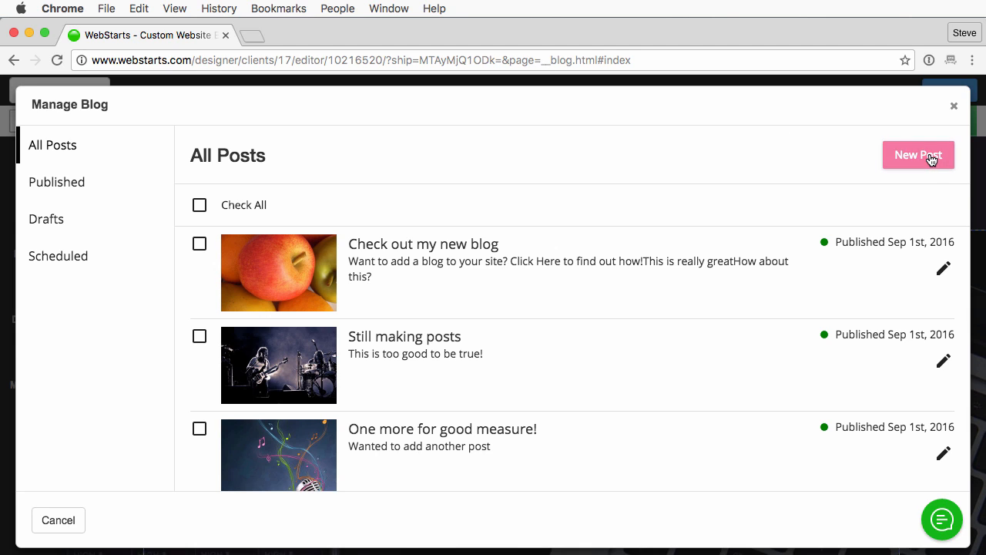
mouse_move(943, 453)
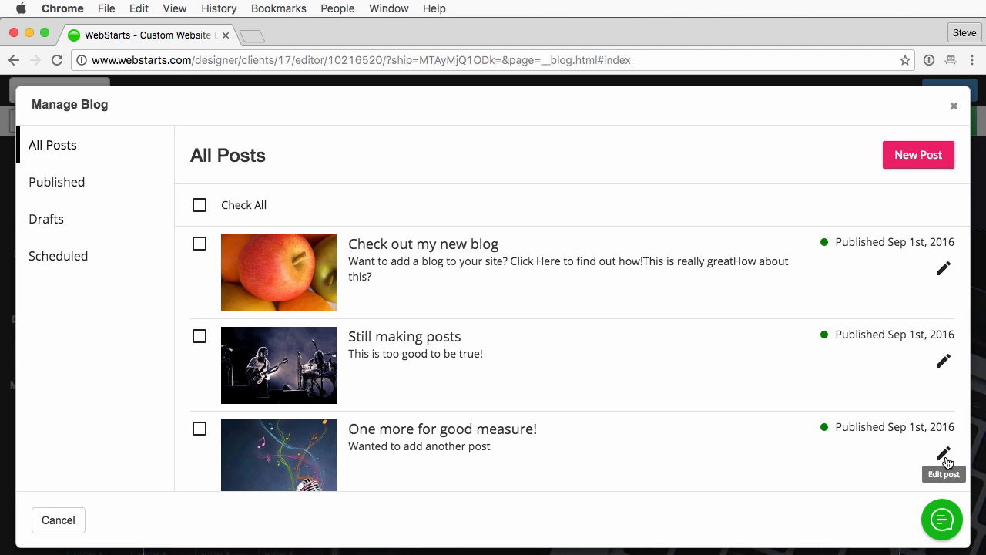
Step: Open the post 'One more for good measure!' in the editor
left_click(944, 453)
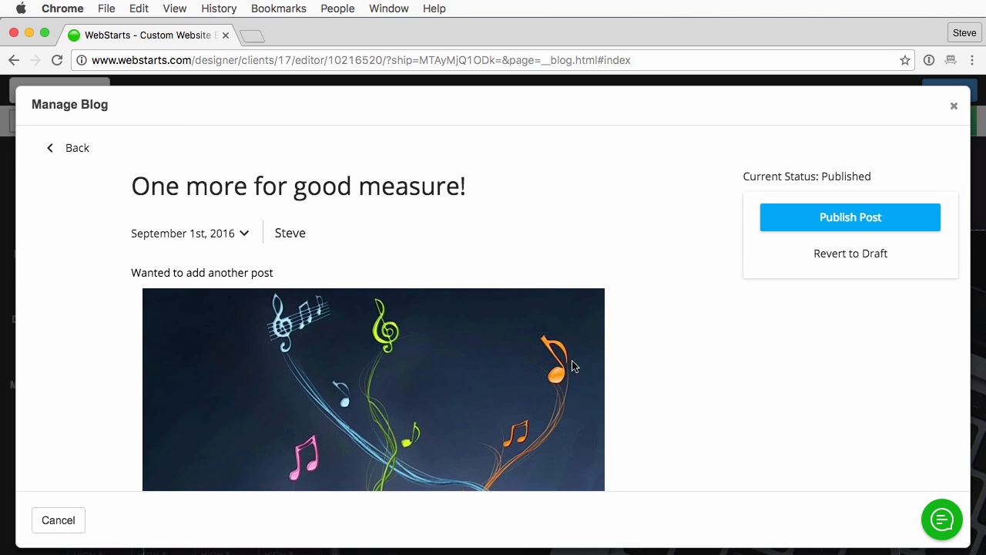
mouse_move(700, 353)
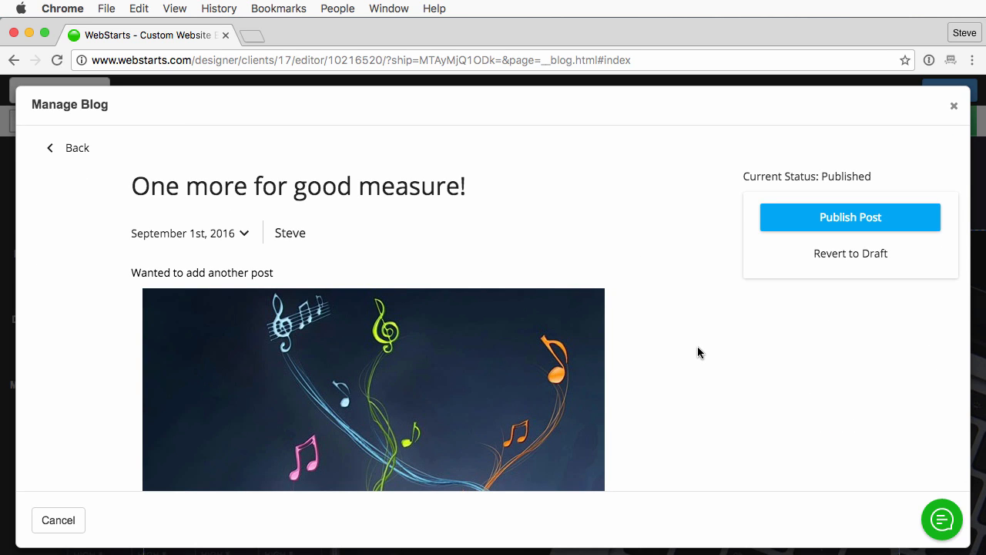
mouse_move(291, 147)
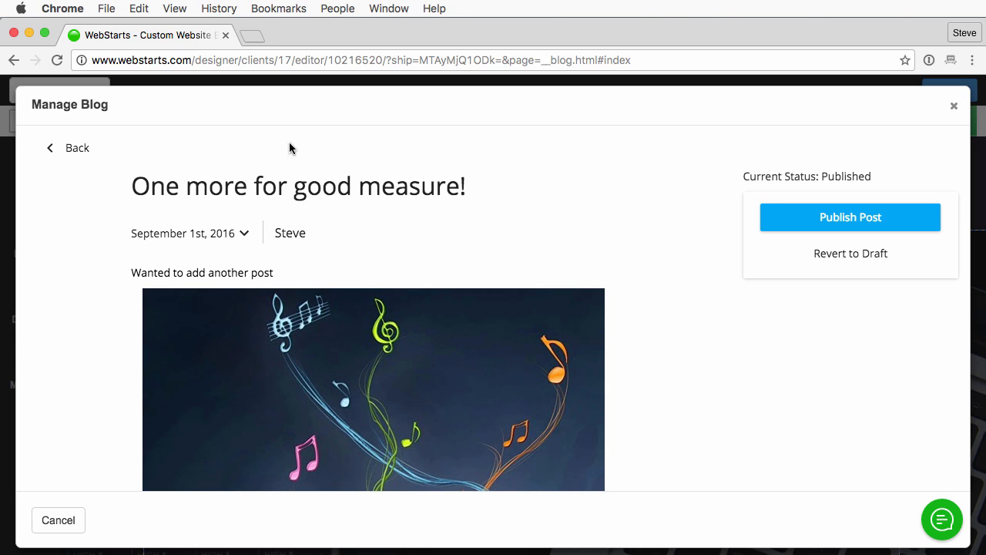
mouse_move(285, 272)
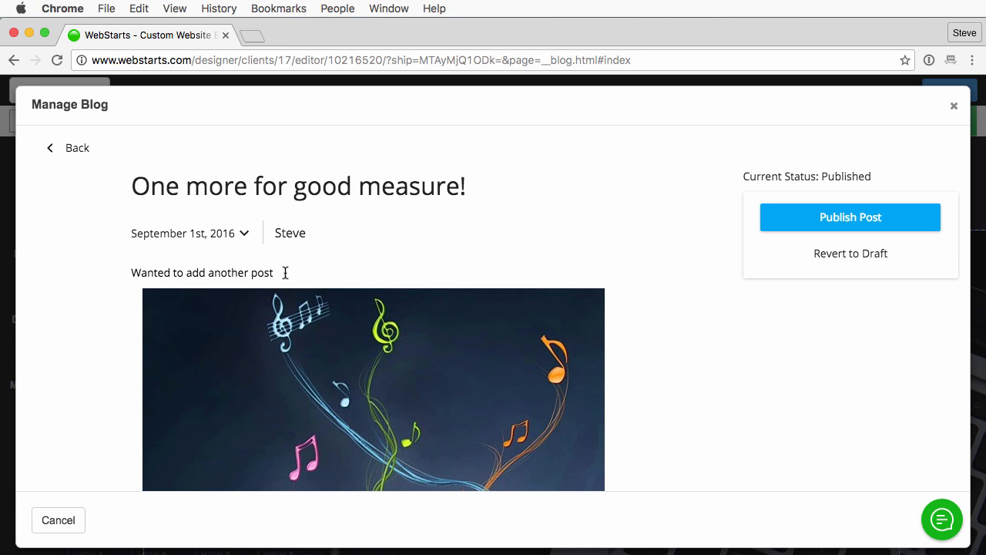
Step: Make the first line 'Wanted to add another post' an H1 heading
triple_click(202, 272)
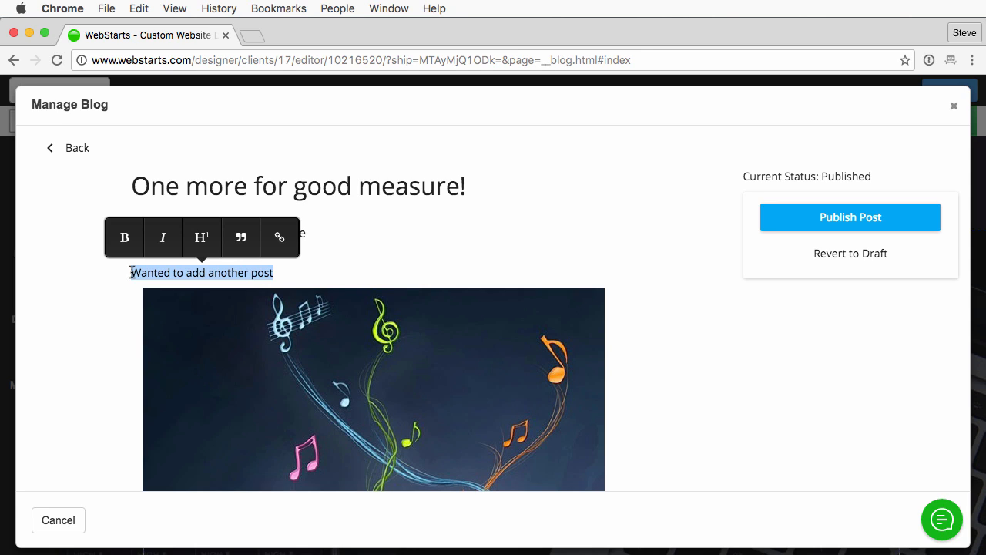
left_click(163, 236)
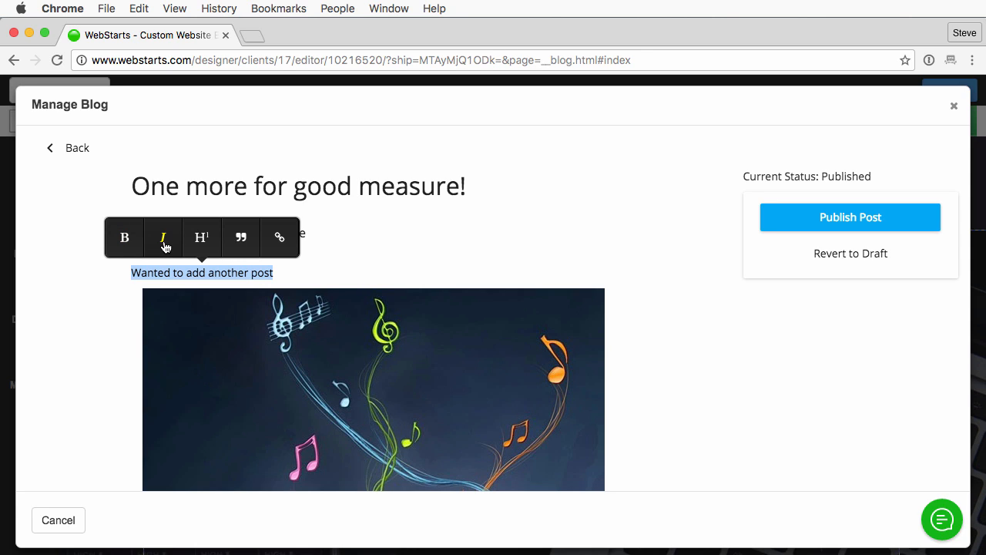
mouse_move(201, 237)
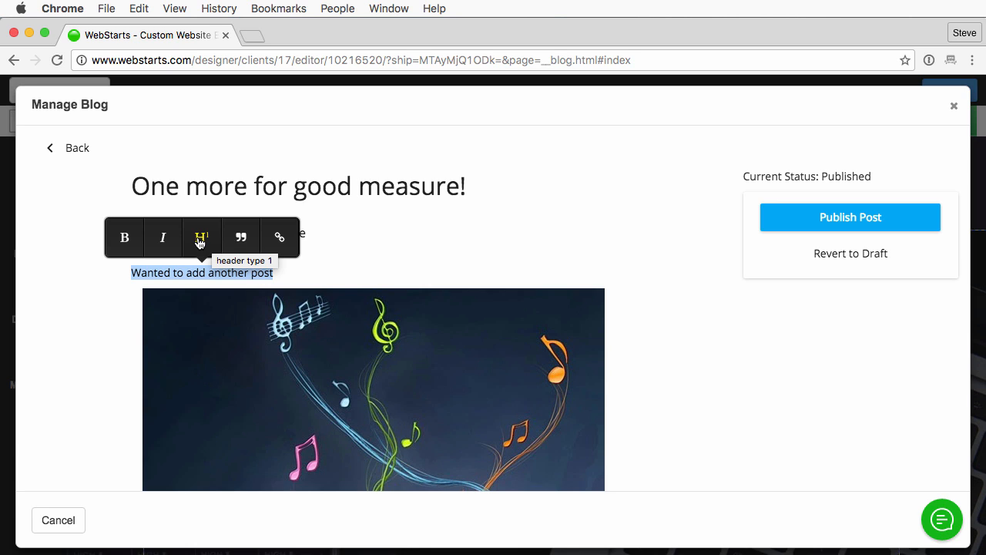
mouse_move(241, 236)
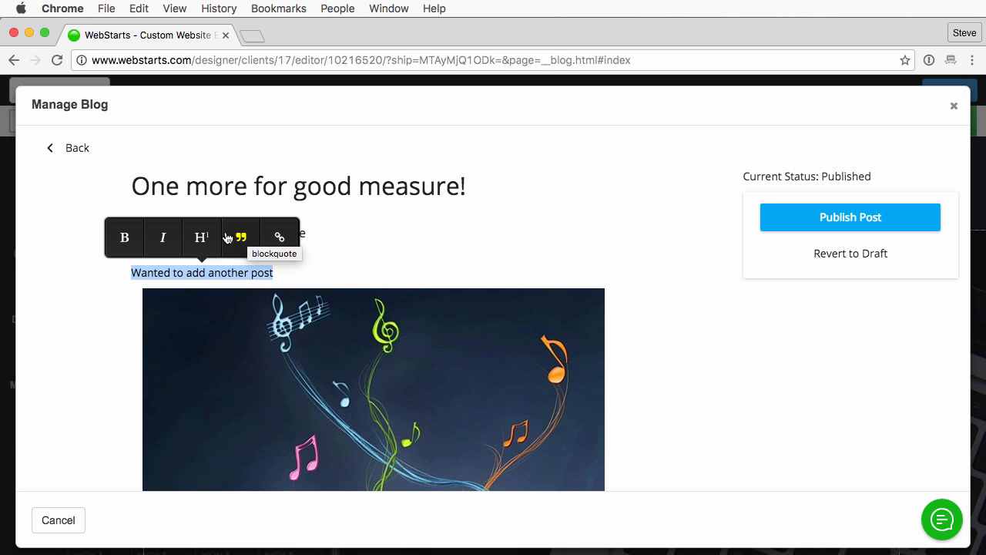
mouse_move(193, 272)
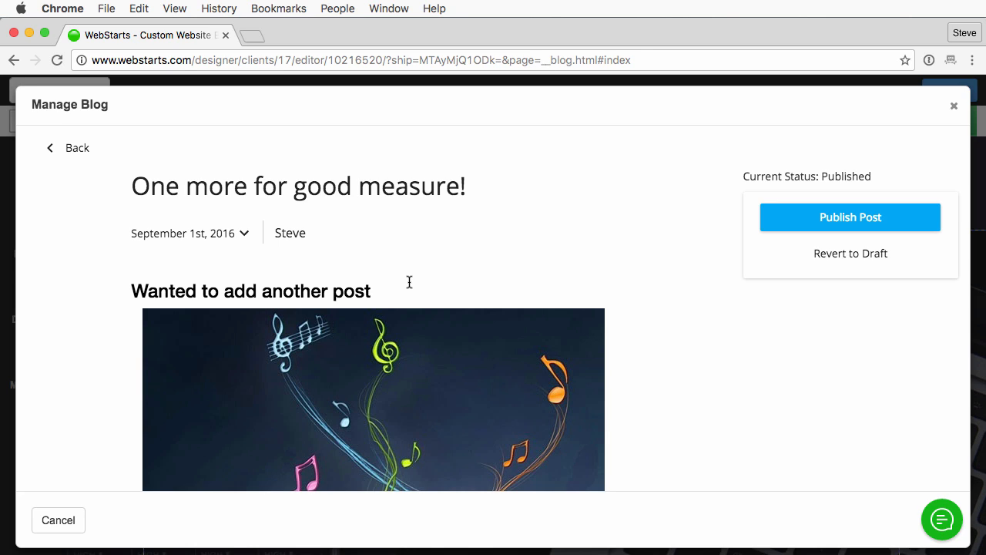
scroll("down", 3)
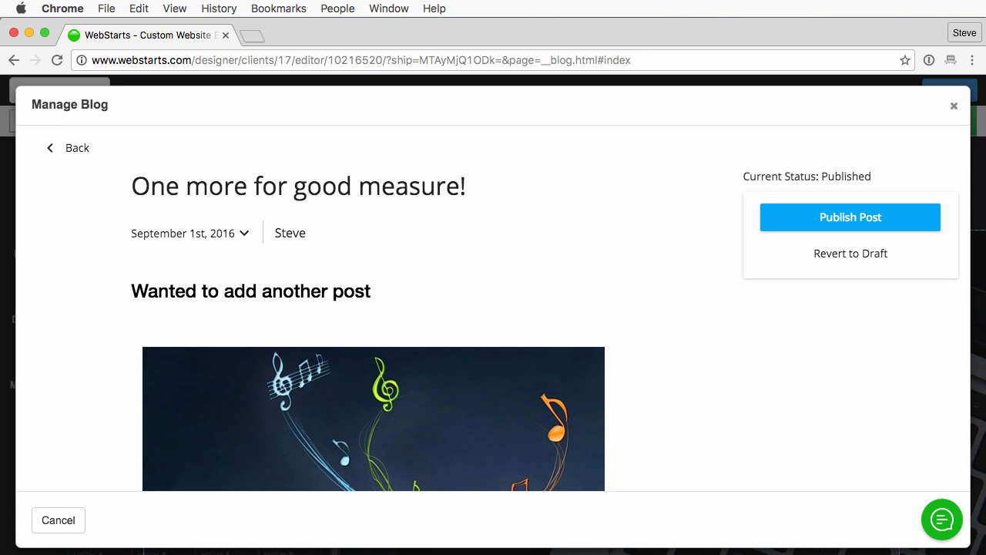
Step: Add the line 'This is great!' below the heading, ending with a new line
left_click(304, 319)
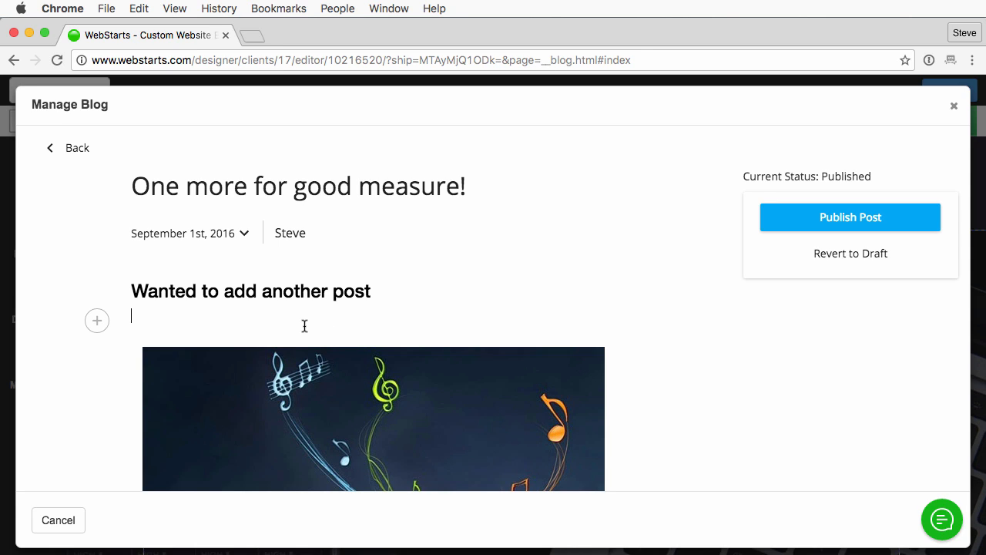
type("This")
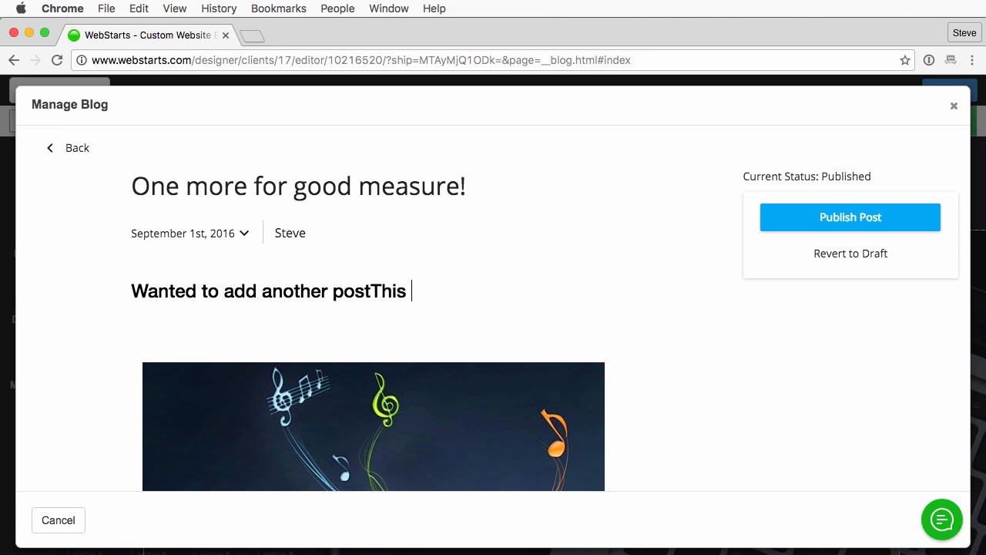
type("is")
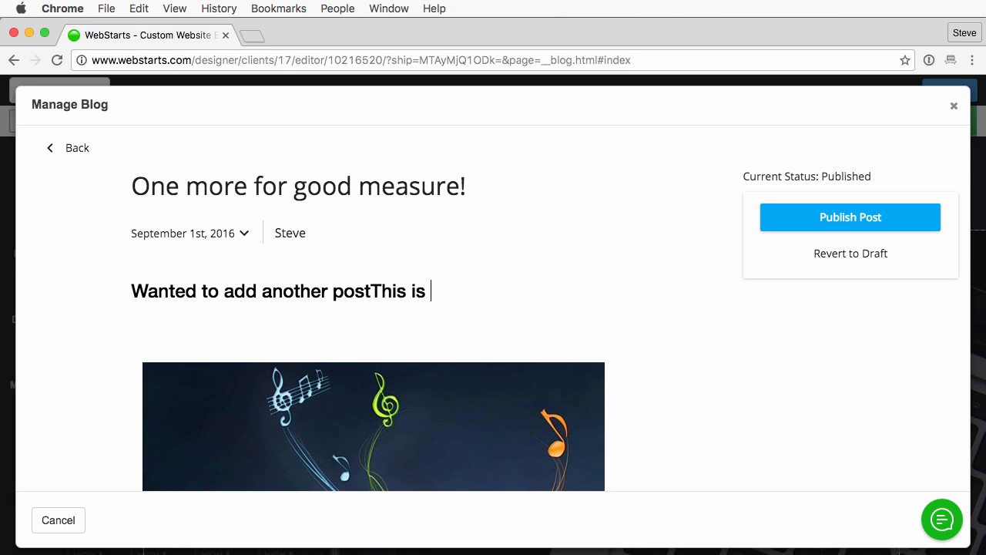
type("great!")
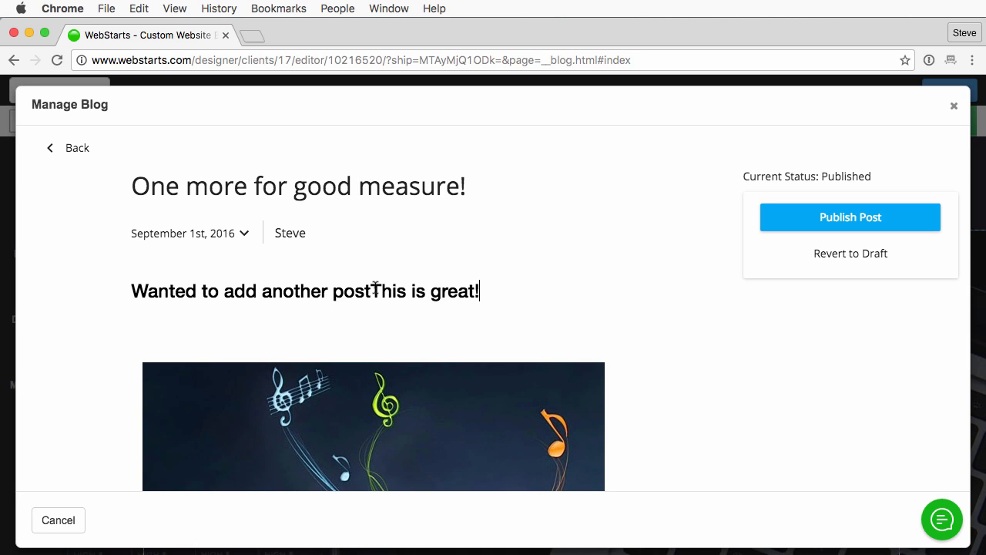
key("Return")
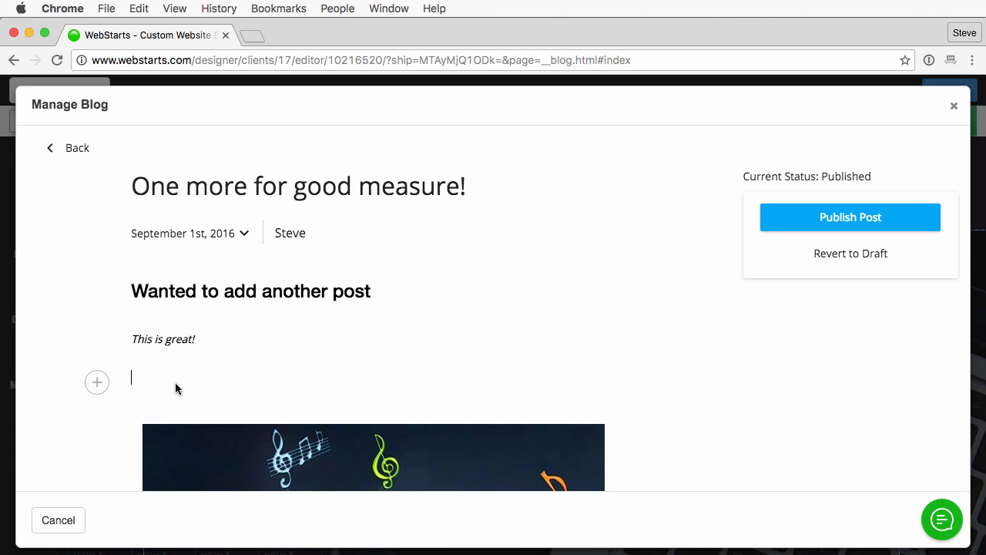
Step: Add the blockquote 'This is what they said!', republish the post and open the live site
type("This")
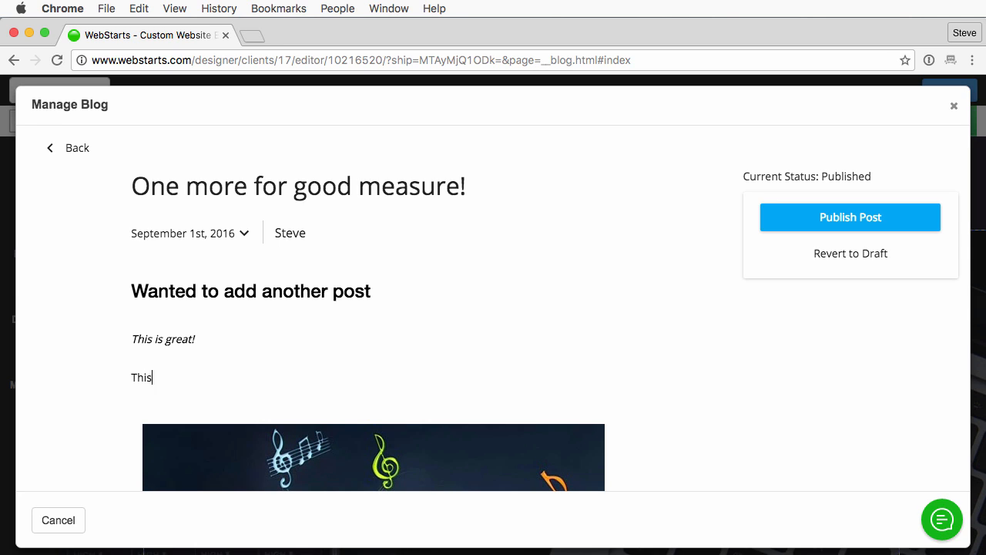
type("is what they")
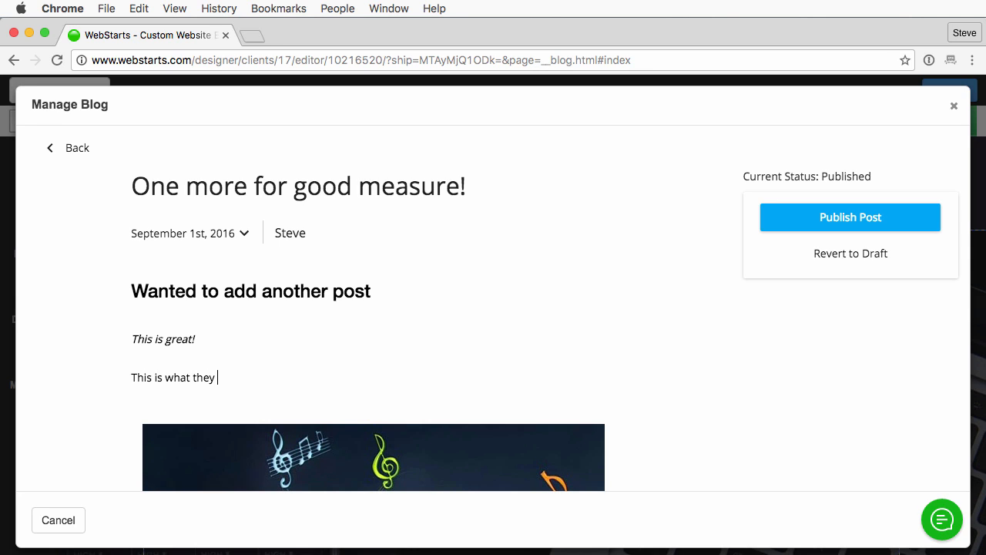
type("said!")
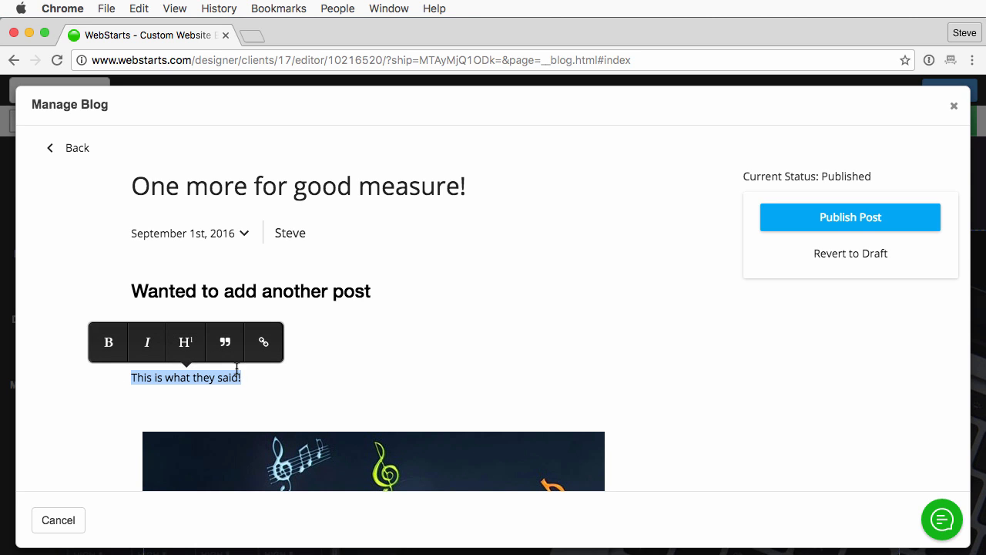
left_click(225, 341)
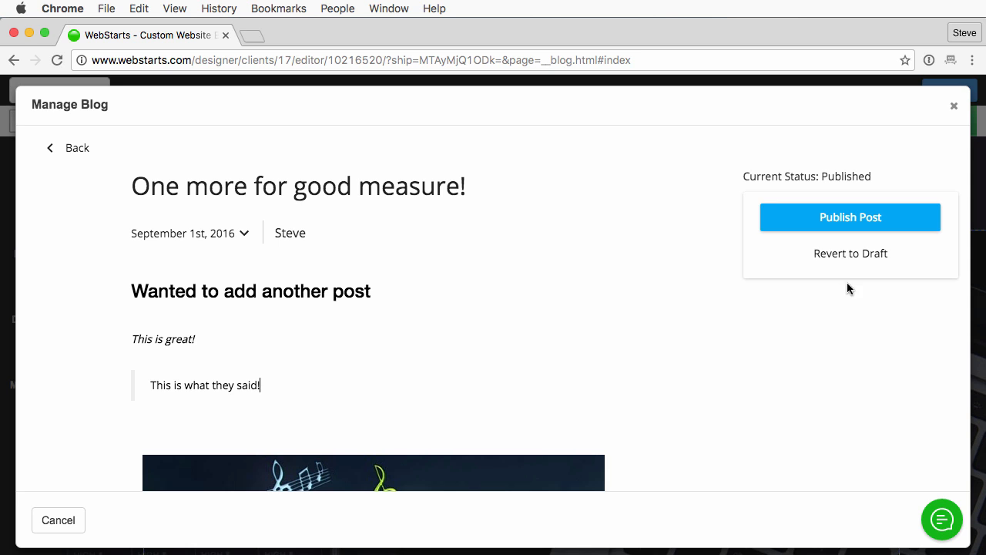
mouse_move(850, 217)
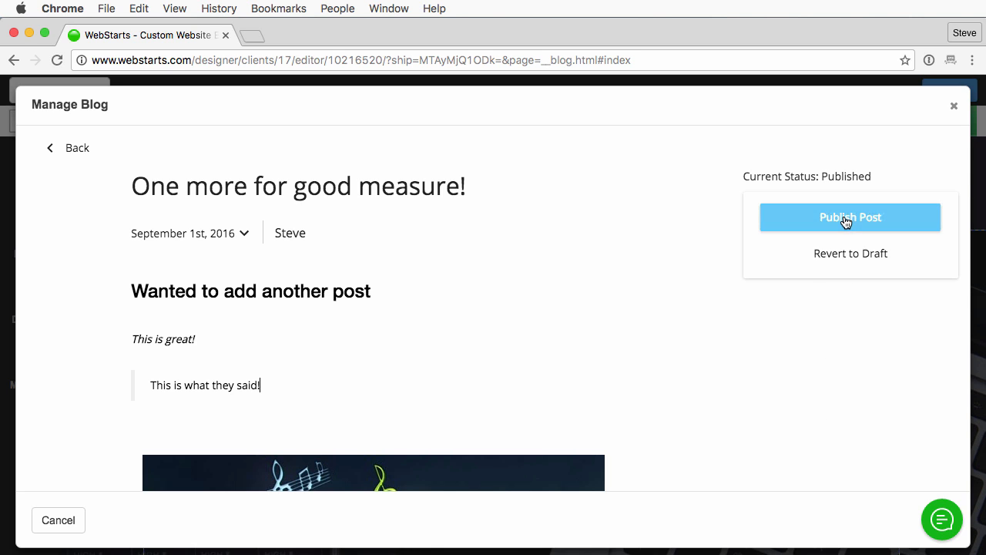
left_click(850, 217)
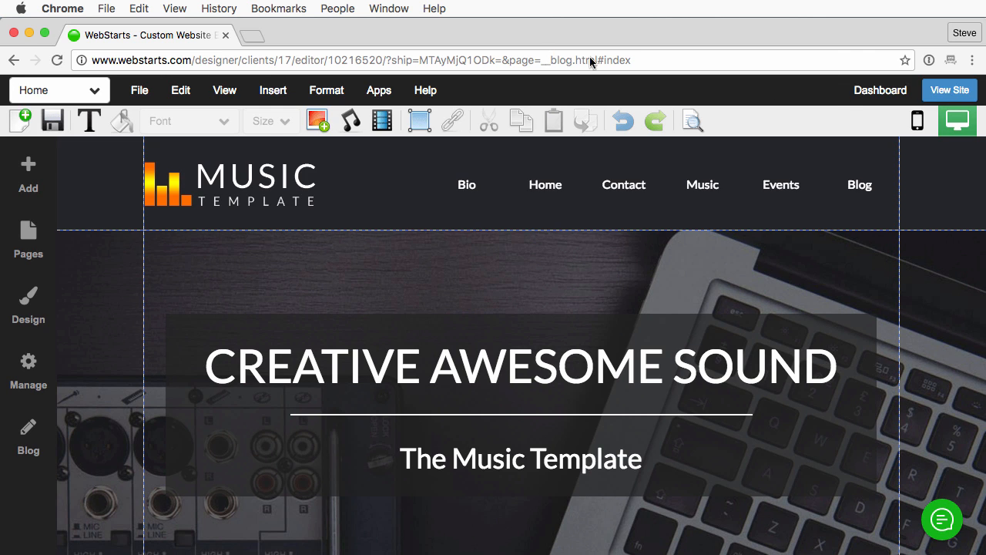
left_click(950, 90)
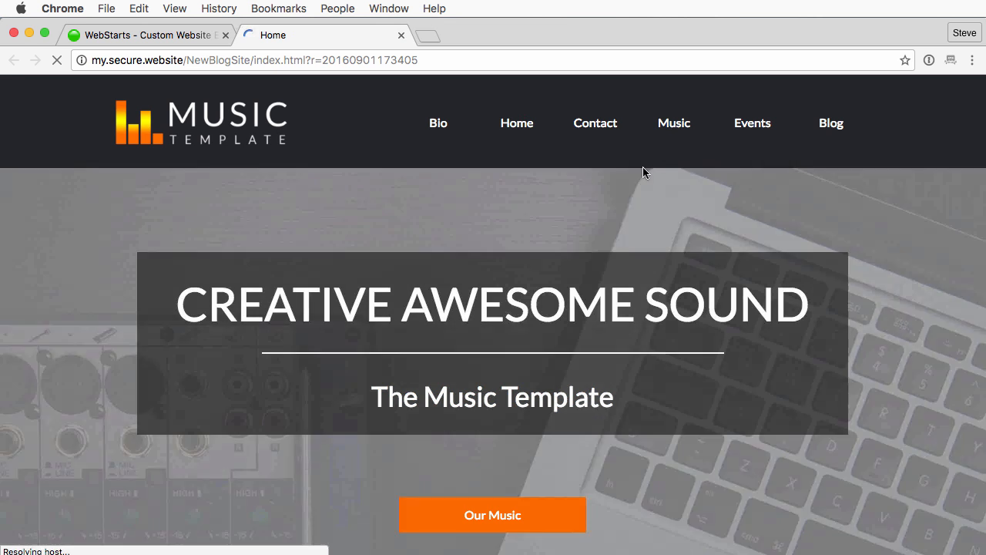
Step: Go to the live site's Blog page and scroll to the updated post
left_click(831, 122)
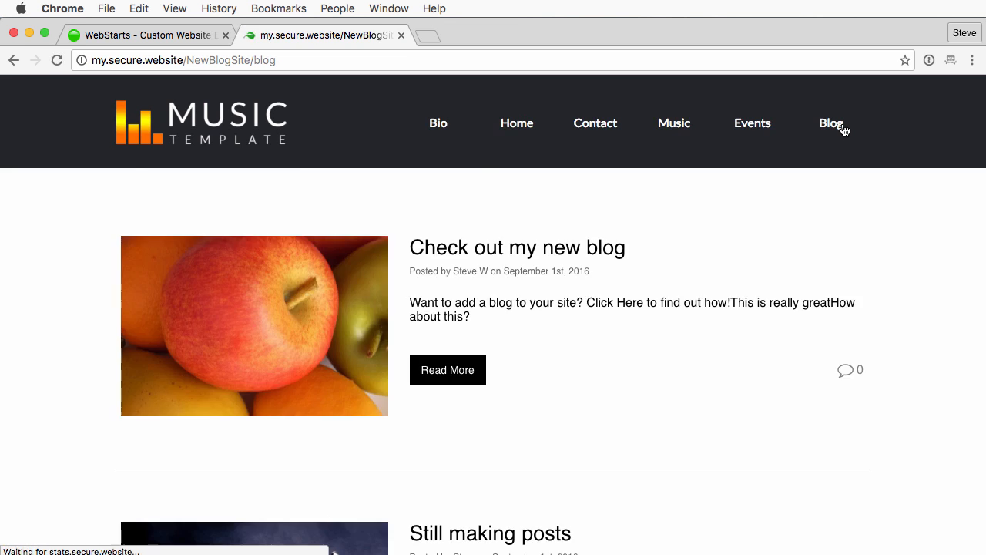
scroll("down", 3)
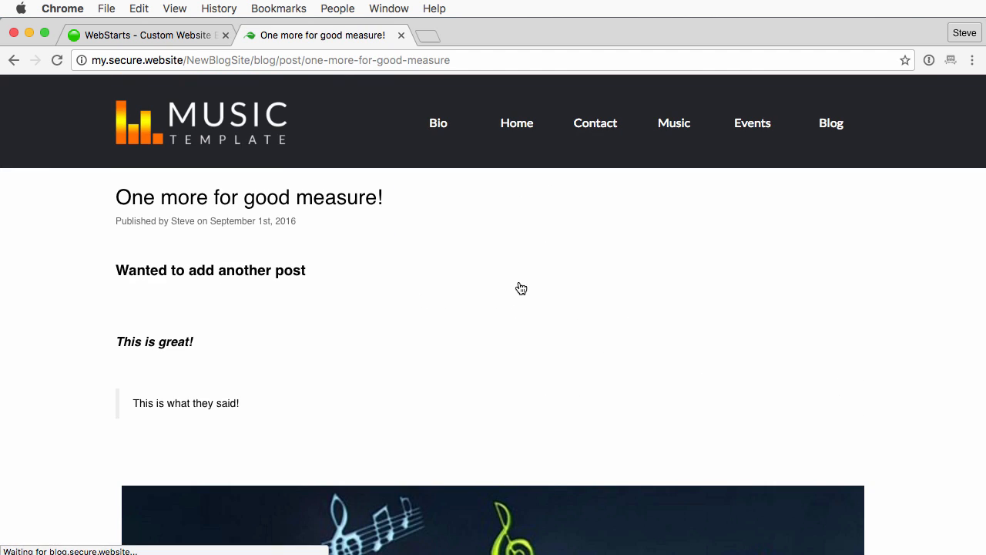
mouse_move(121, 339)
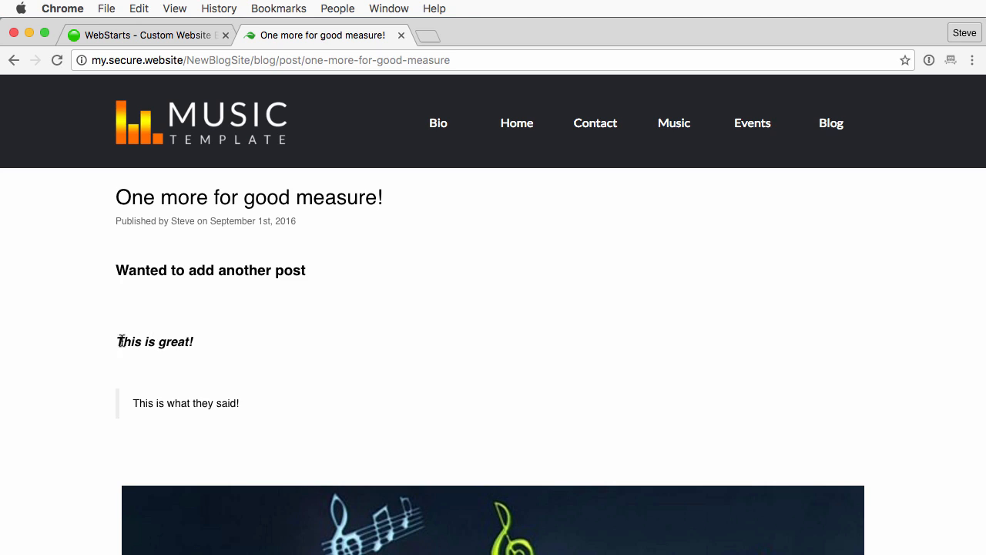
mouse_move(250, 407)
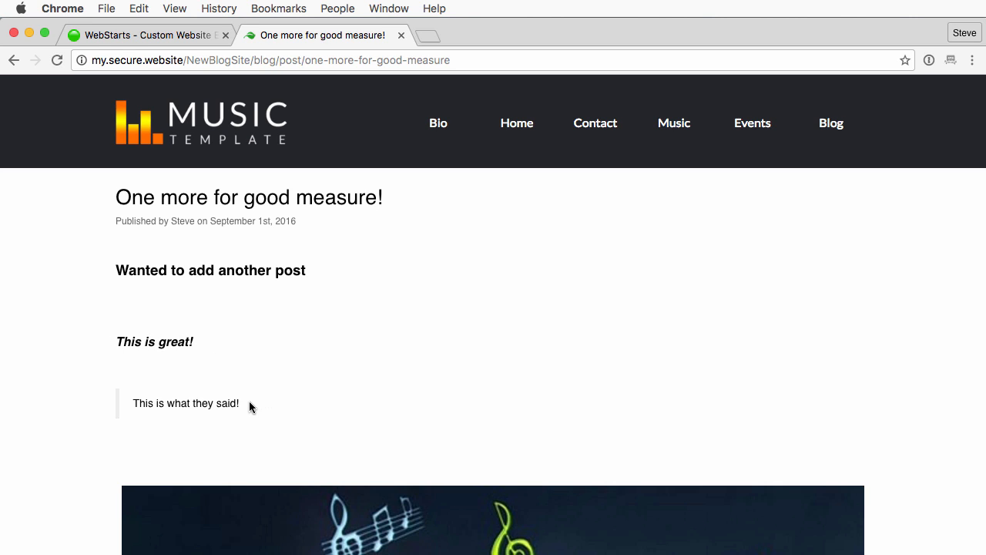
mouse_move(482, 301)
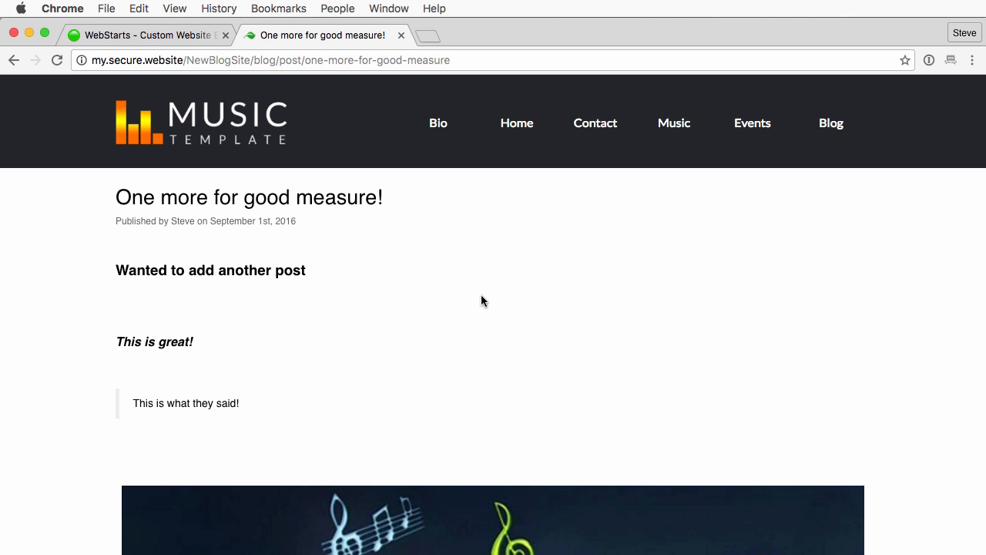